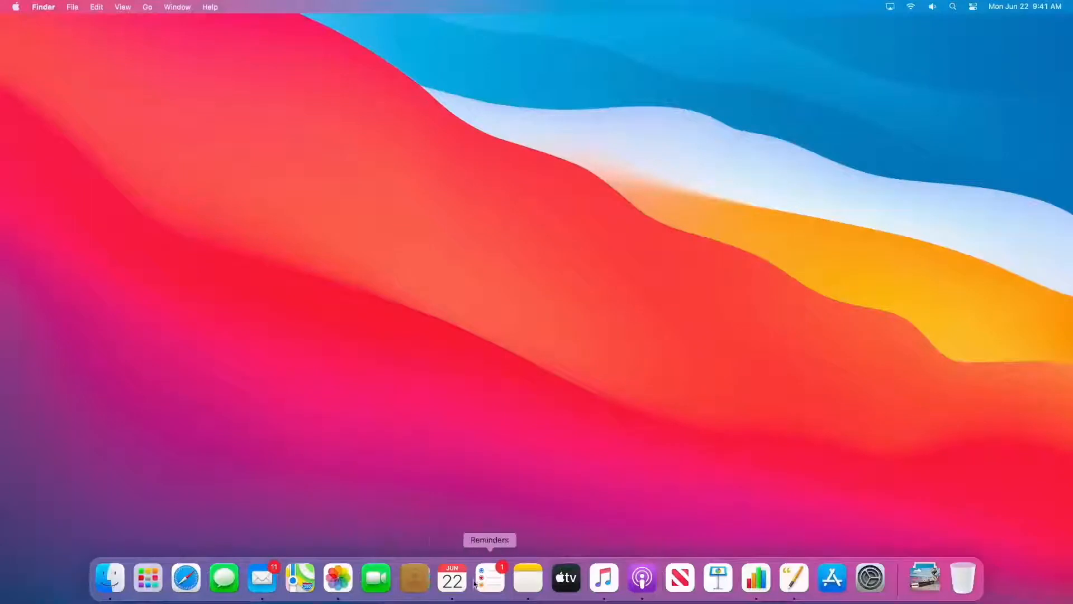
{"action": "mouse_move", "coordinate": [299, 578]}
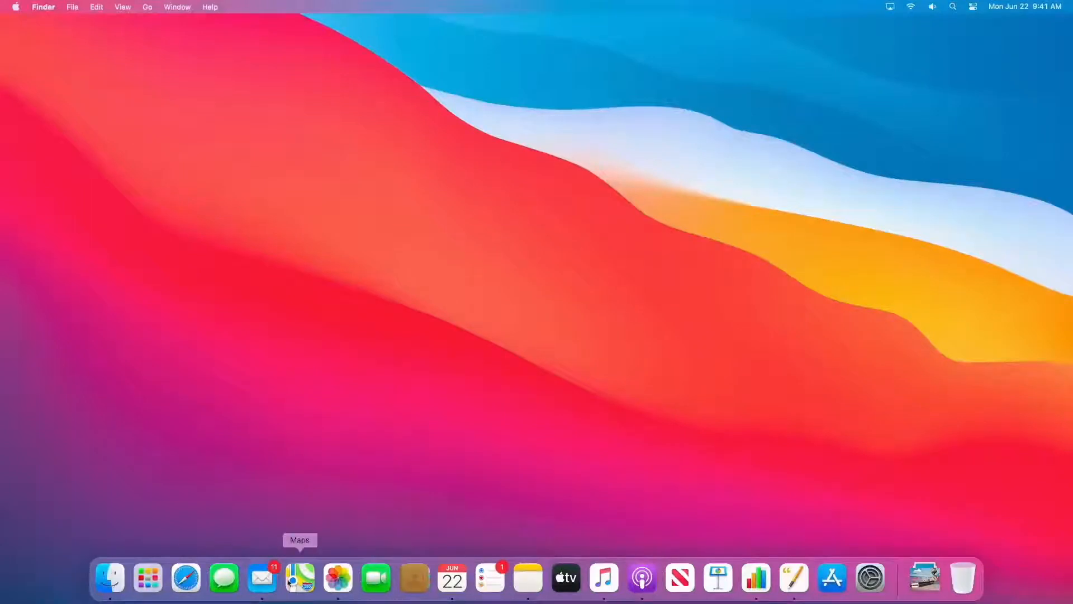
{"action": "mouse_move", "coordinate": [110, 583]}
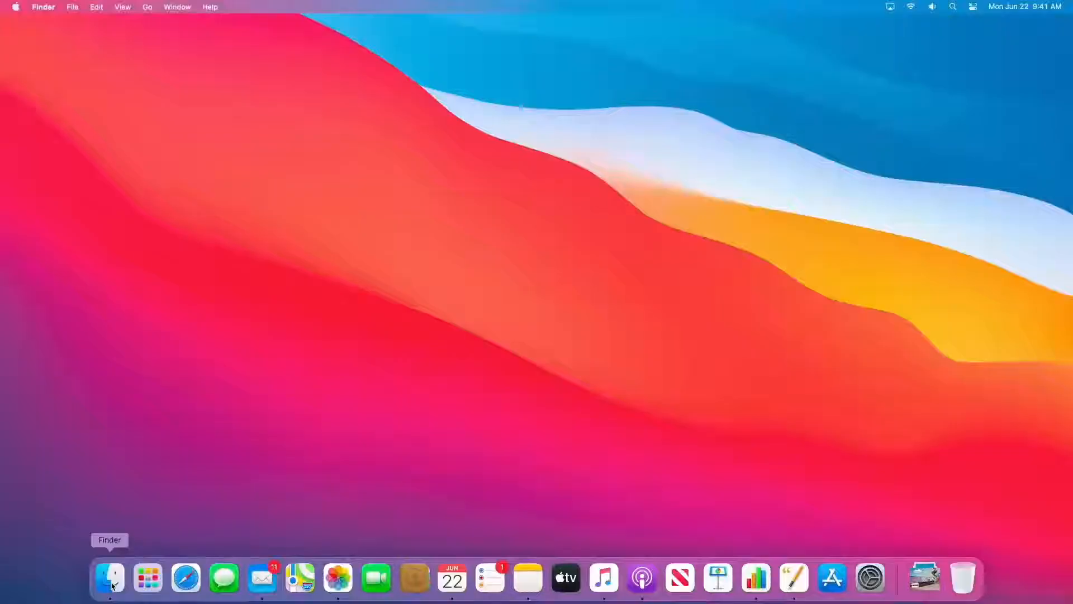
Open a Finder window on iCloud Drive and bring up the toolbar view options.
{"action": "left_click", "coordinate": [110, 578]}
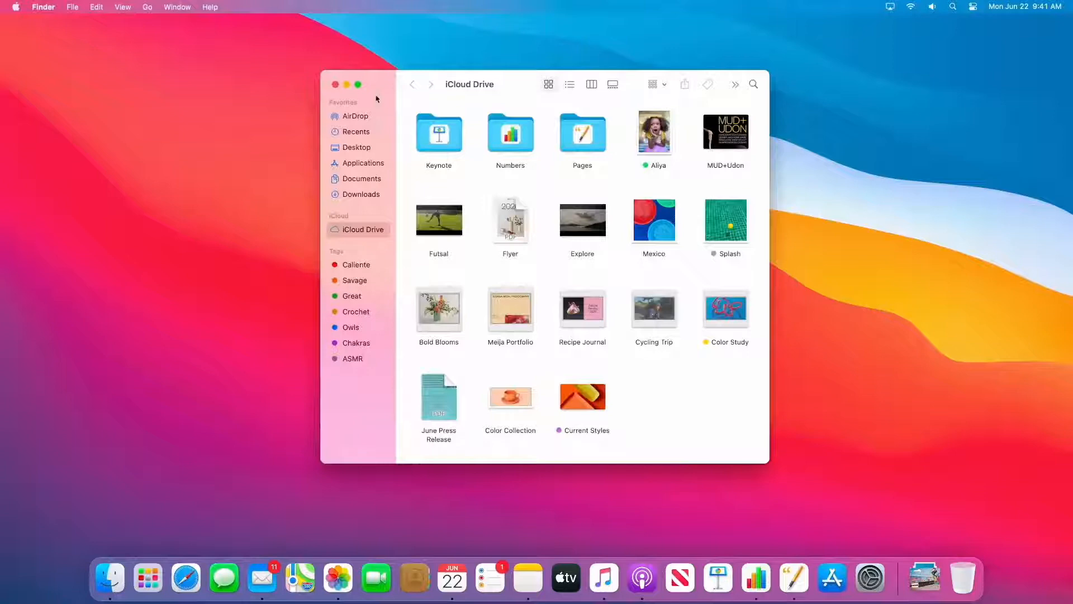
{"action": "mouse_move", "coordinate": [575, 101]}
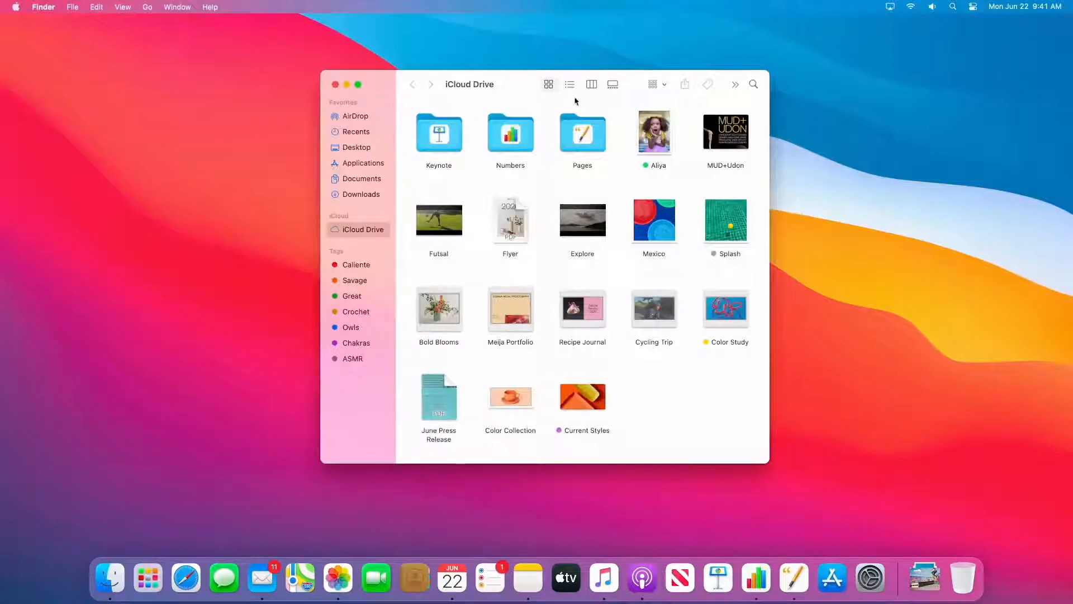
{"action": "mouse_move", "coordinate": [613, 84]}
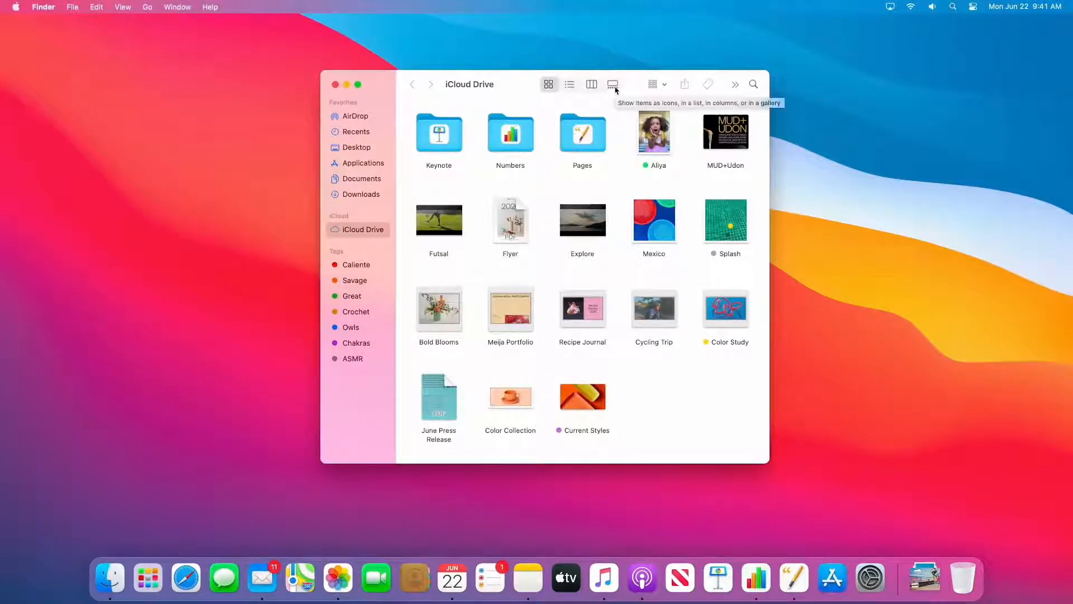
{"action": "left_click", "coordinate": [612, 84]}
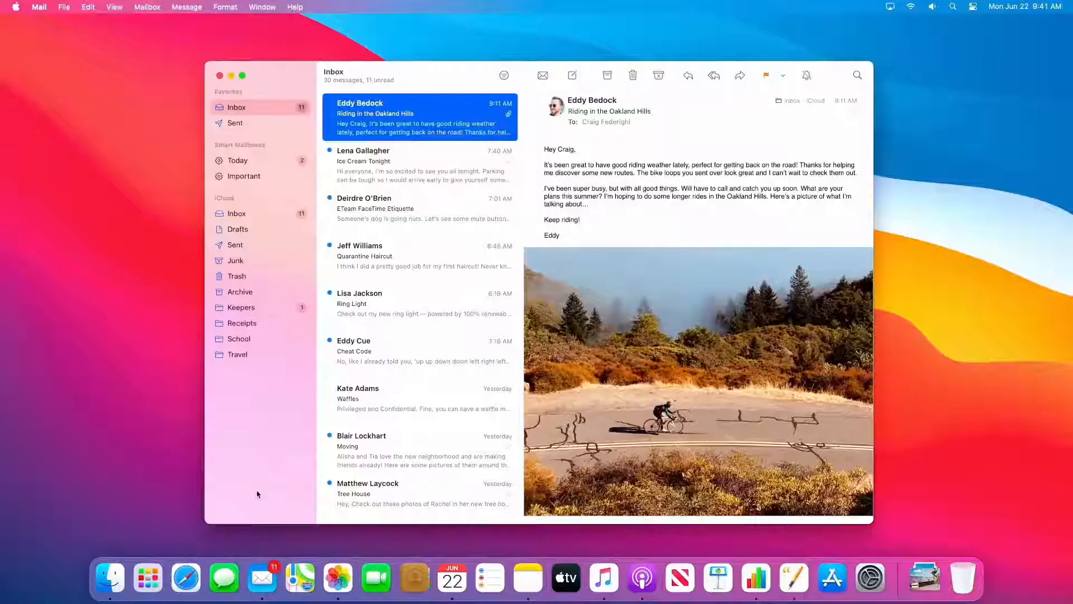
{"action": "mouse_move", "coordinate": [268, 315]}
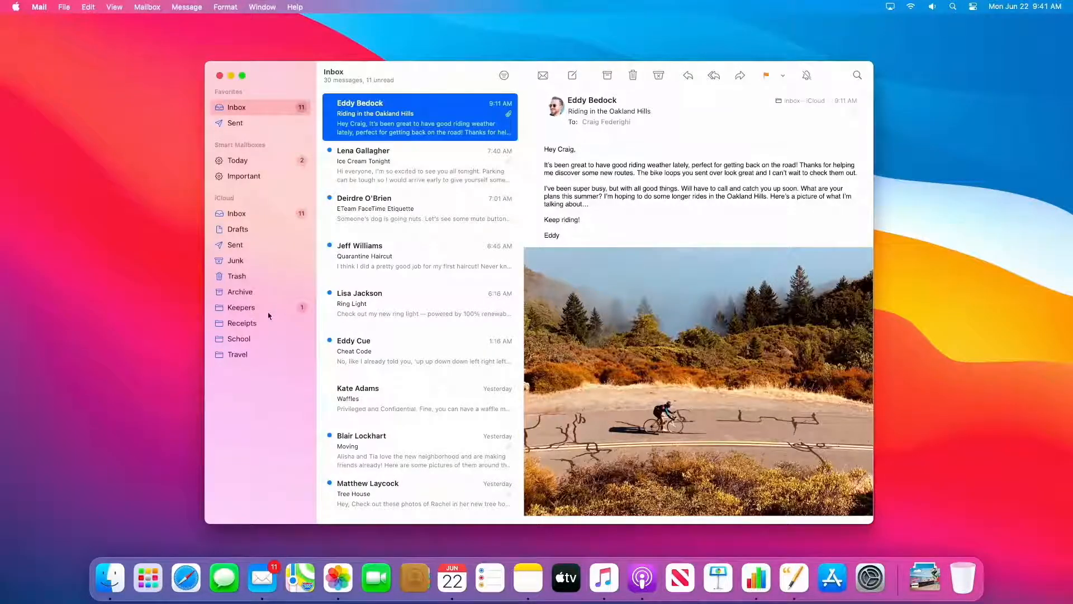
{"action": "mouse_move", "coordinate": [258, 135]}
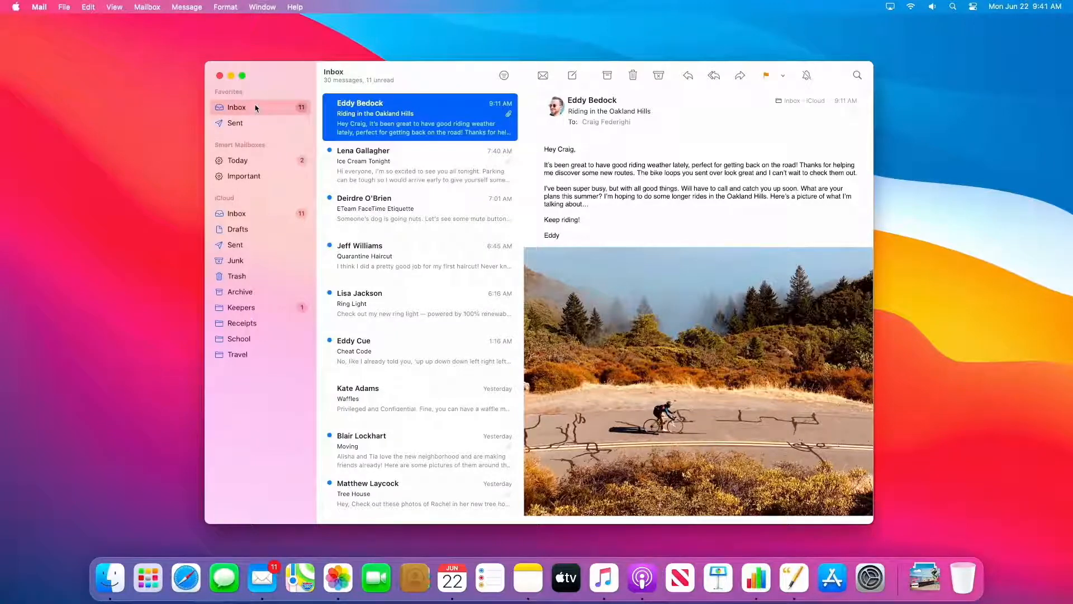
{"action": "mouse_move", "coordinate": [400, 97]}
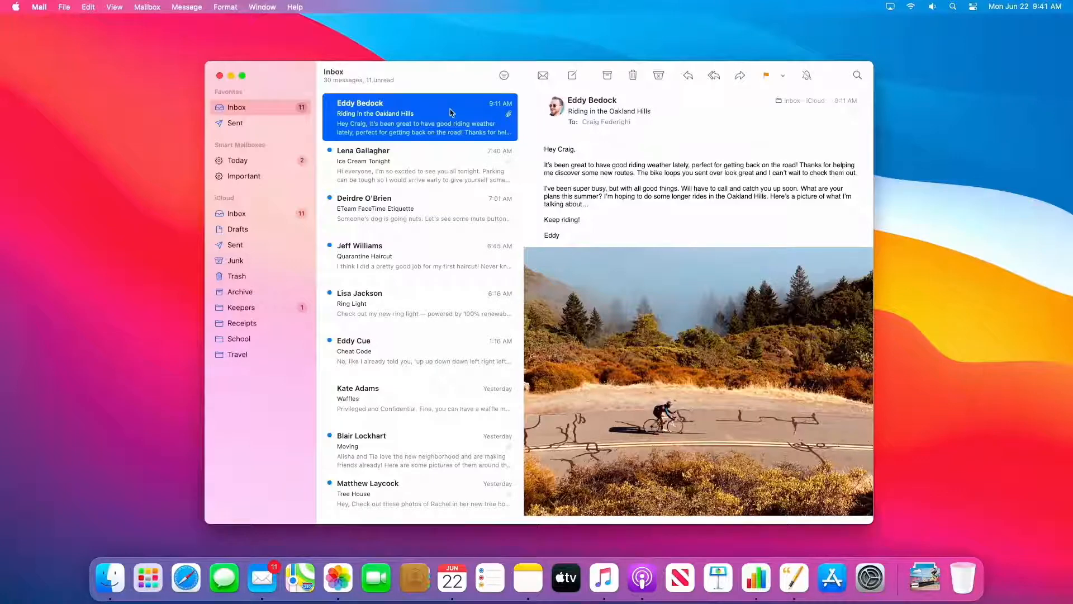
{"action": "mouse_move", "coordinate": [439, 116]}
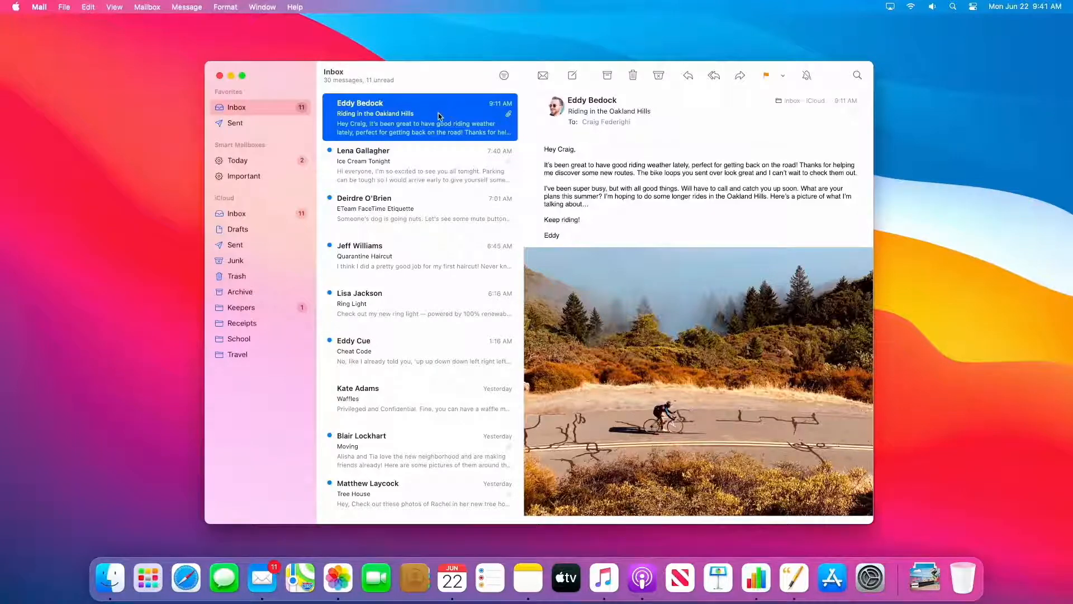
{"action": "mouse_move", "coordinate": [670, 75]}
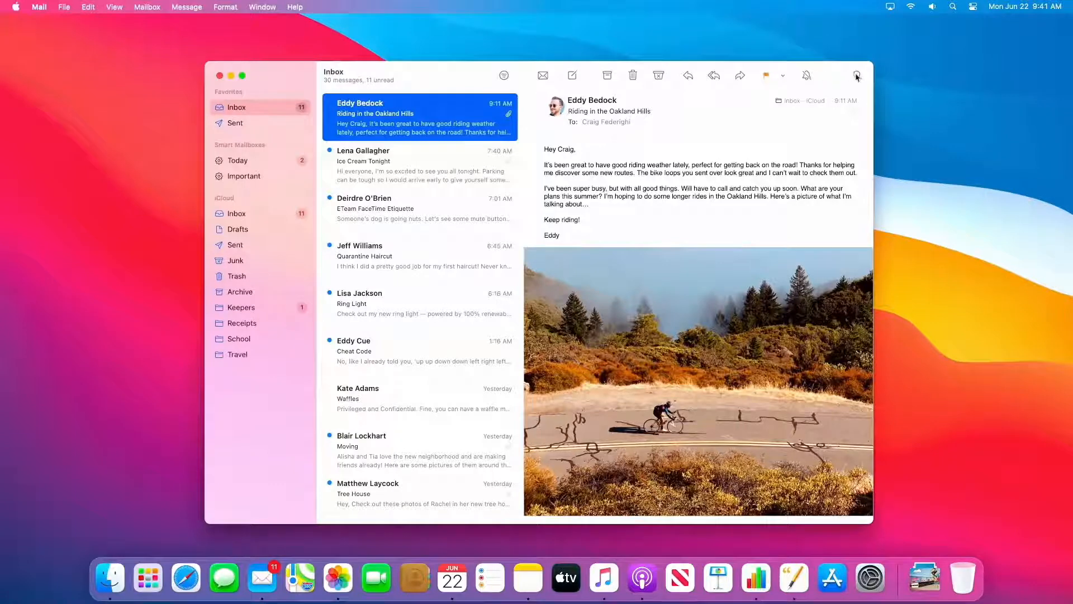
Open the inbox message search field and toggle the mailbox filter.
{"action": "left_click", "coordinate": [856, 75]}
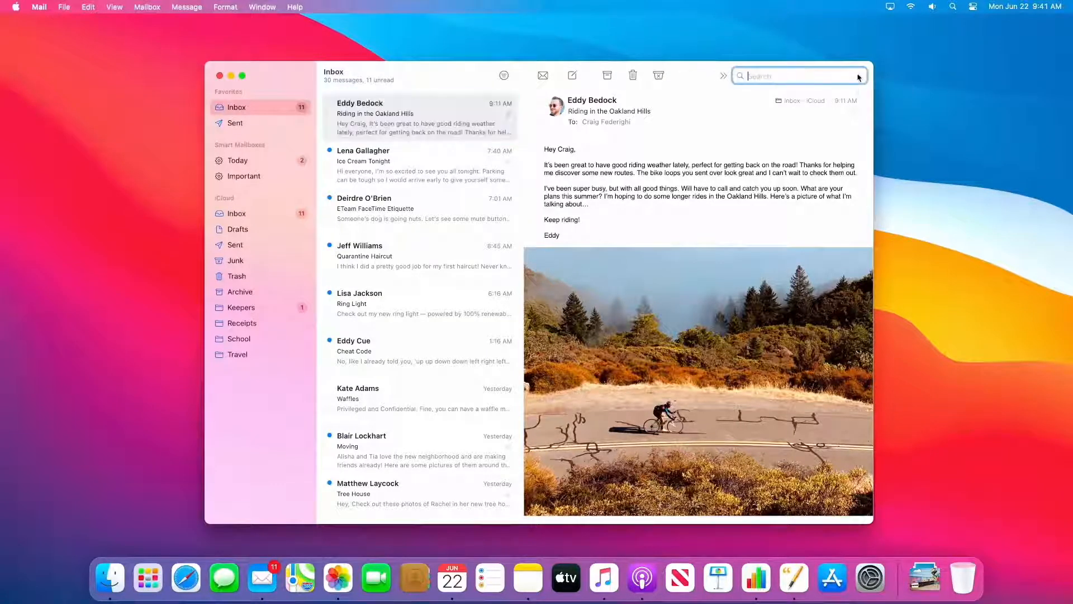
{"action": "mouse_move", "coordinate": [633, 60]}
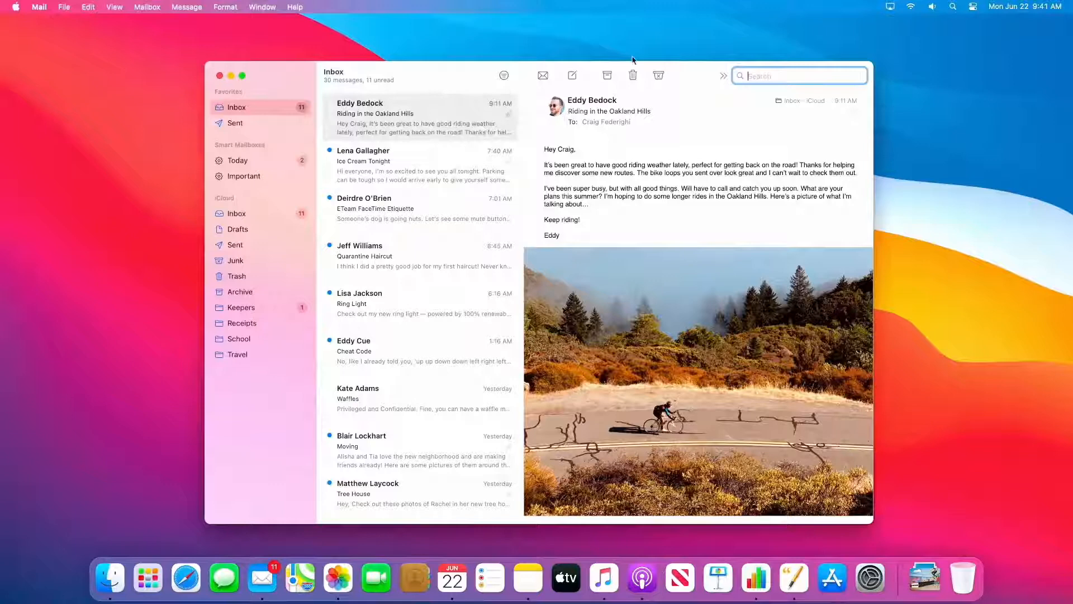
{"action": "mouse_move", "coordinate": [503, 75]}
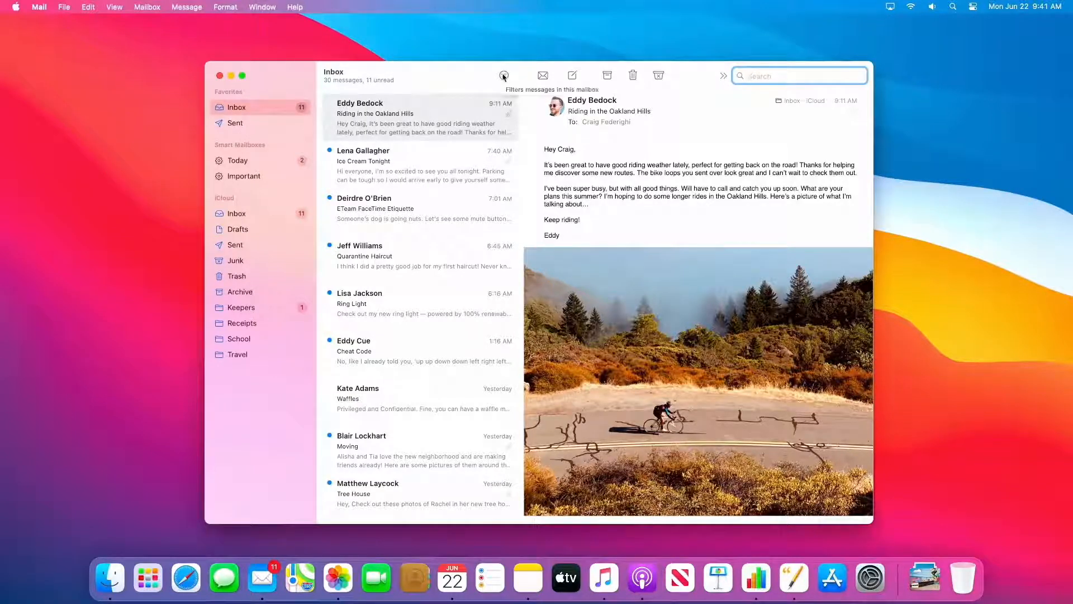
{"action": "left_click", "coordinate": [503, 75]}
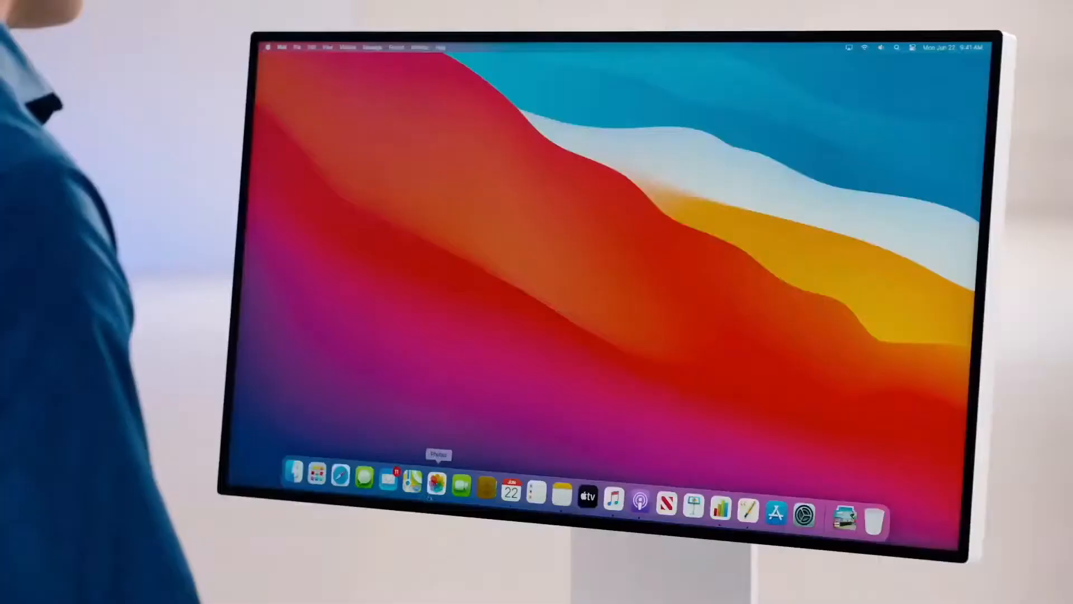
Browse the Photos library by day, then All Photos with resized thumbnails.
{"action": "left_click", "coordinate": [438, 483]}
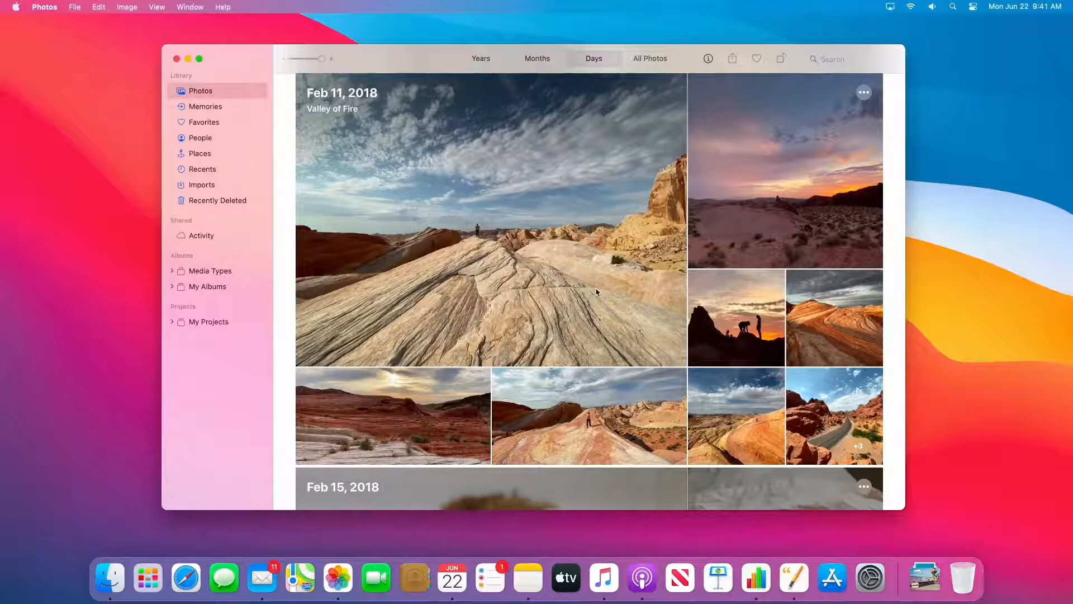
{"action": "scroll", "scroll_direction": "down", "scroll_amount": 3}
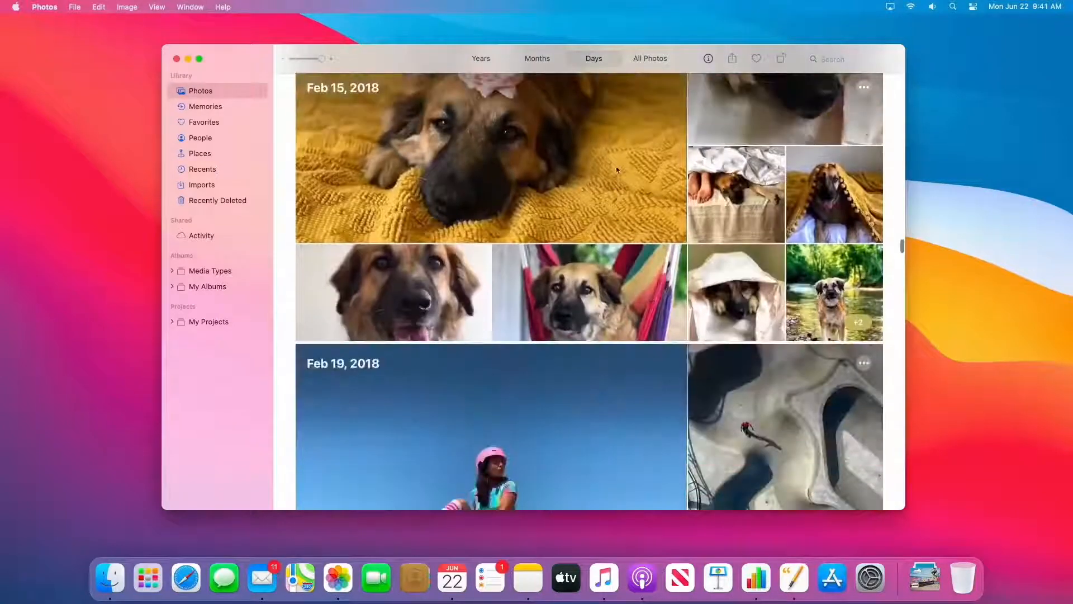
{"action": "left_click", "coordinate": [650, 58]}
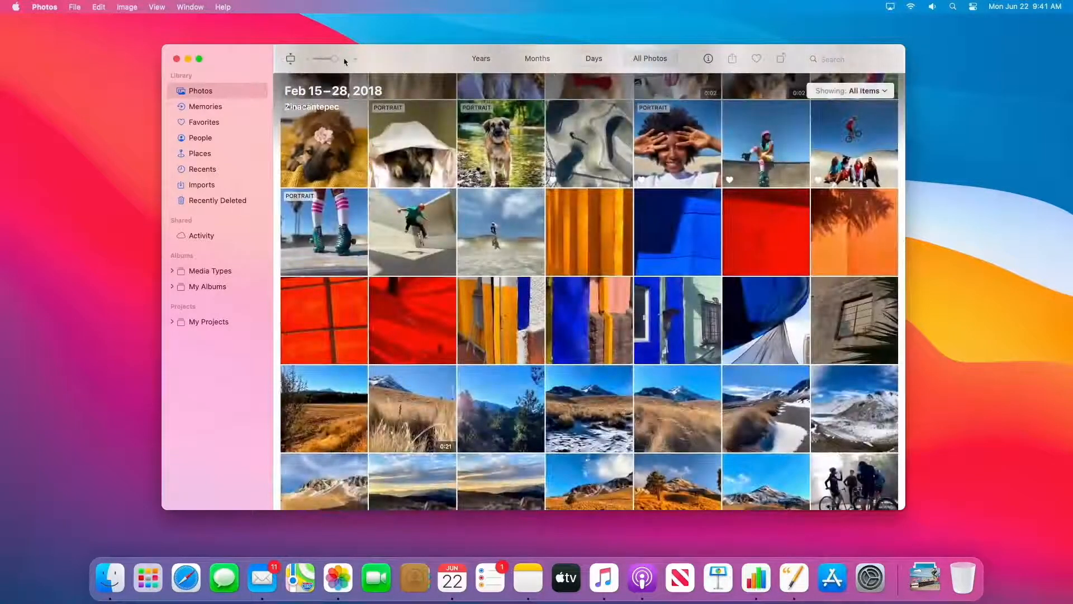
{"action": "left_click_drag", "start_coordinate": [333, 59], "coordinate": [342, 58]}
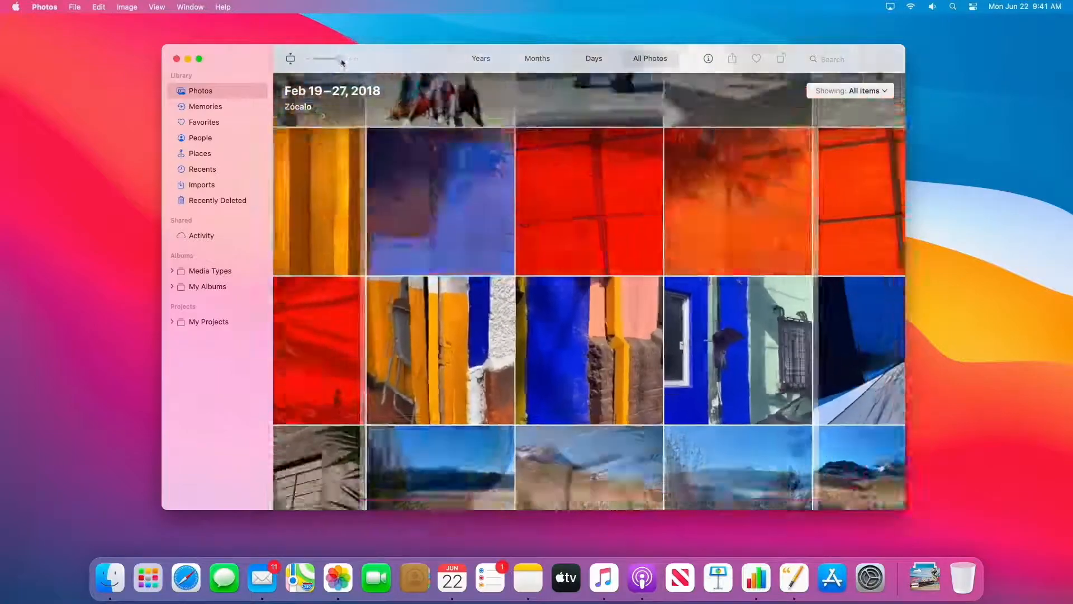
{"action": "left_click_drag", "start_coordinate": [340, 58], "coordinate": [317, 58]}
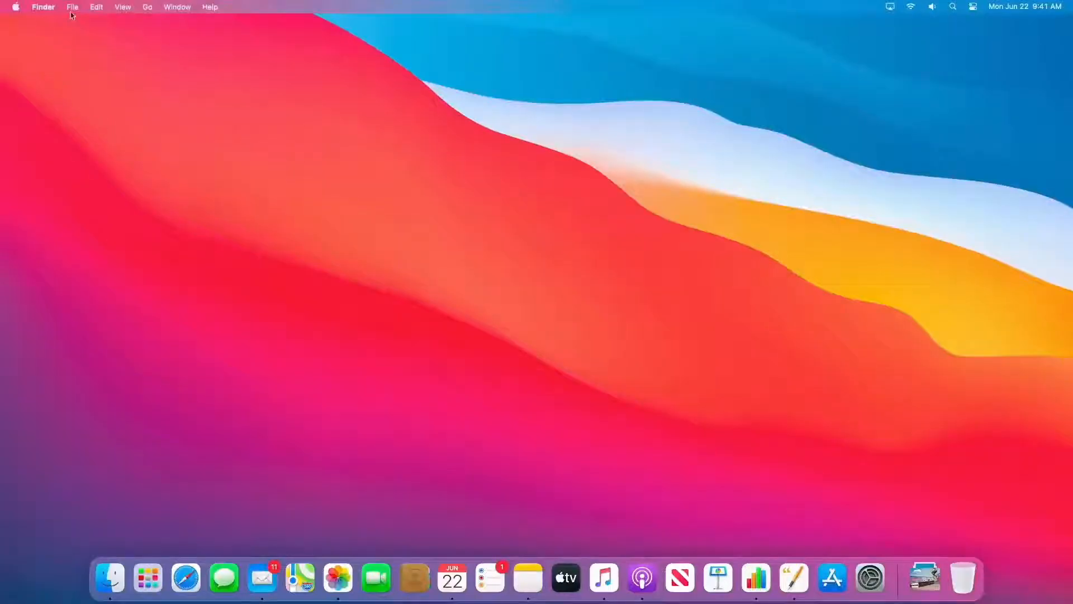
Check the File menu, raise the sound volume, then open and close Control Center.
{"action": "left_click", "coordinate": [73, 6]}
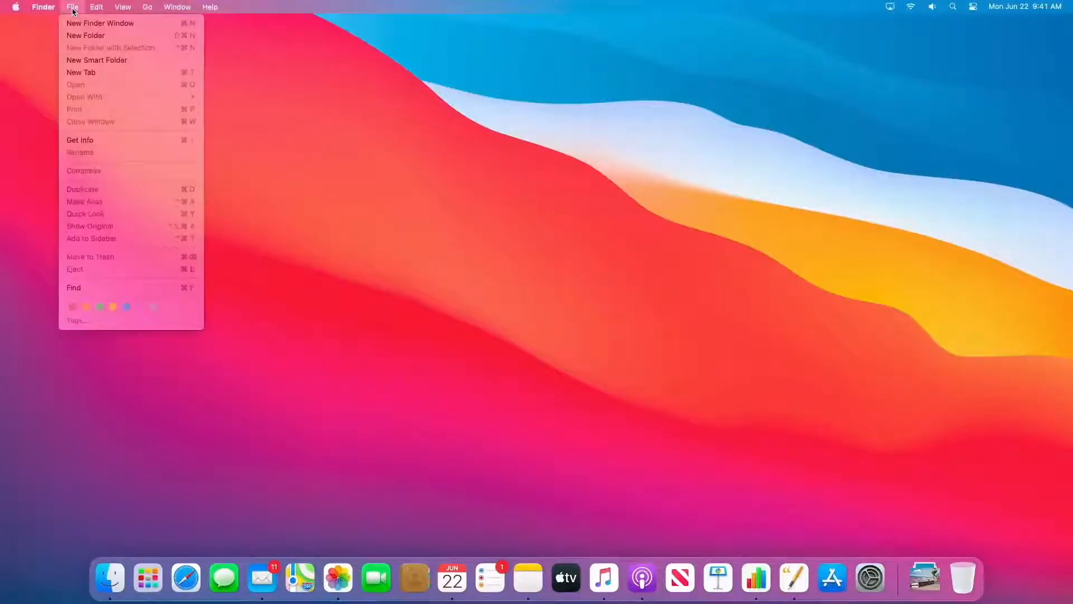
{"action": "left_click", "coordinate": [931, 8]}
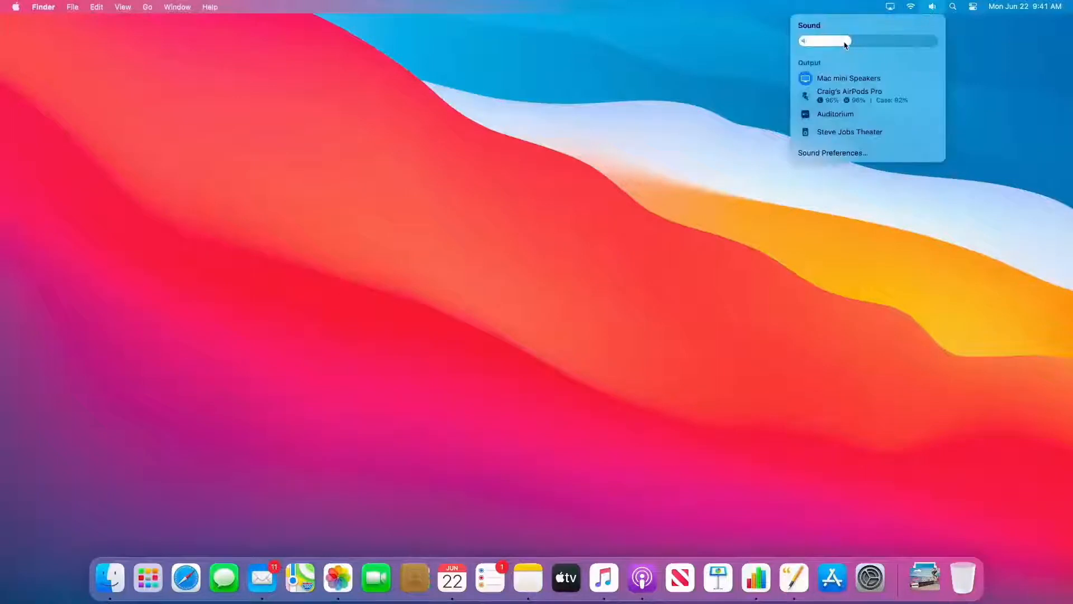
{"action": "left_click_drag", "start_coordinate": [846, 41], "coordinate": [879, 41]}
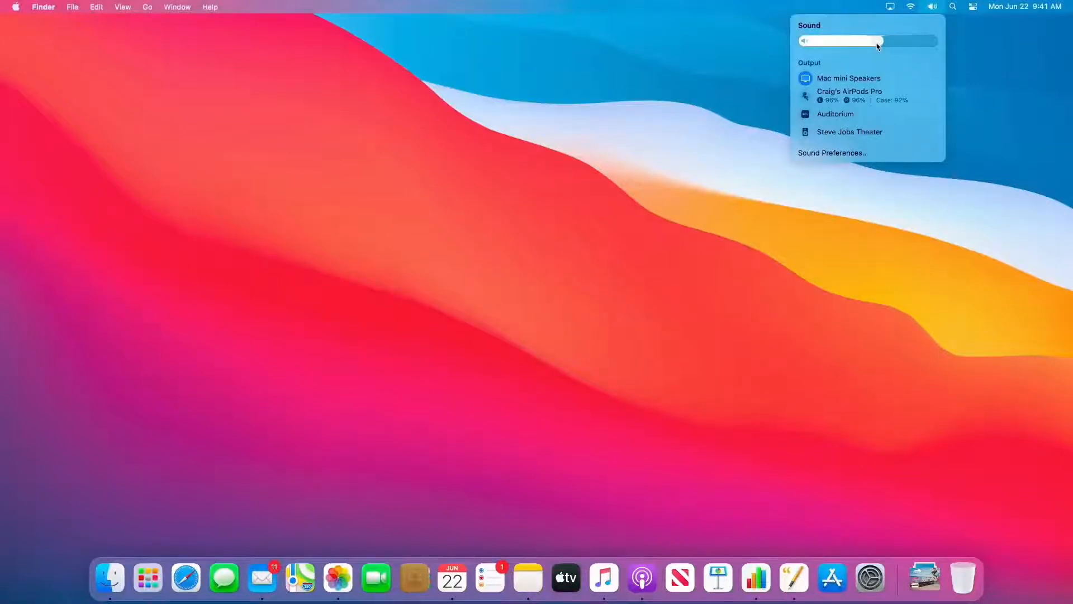
{"action": "left_click", "coordinate": [970, 7]}
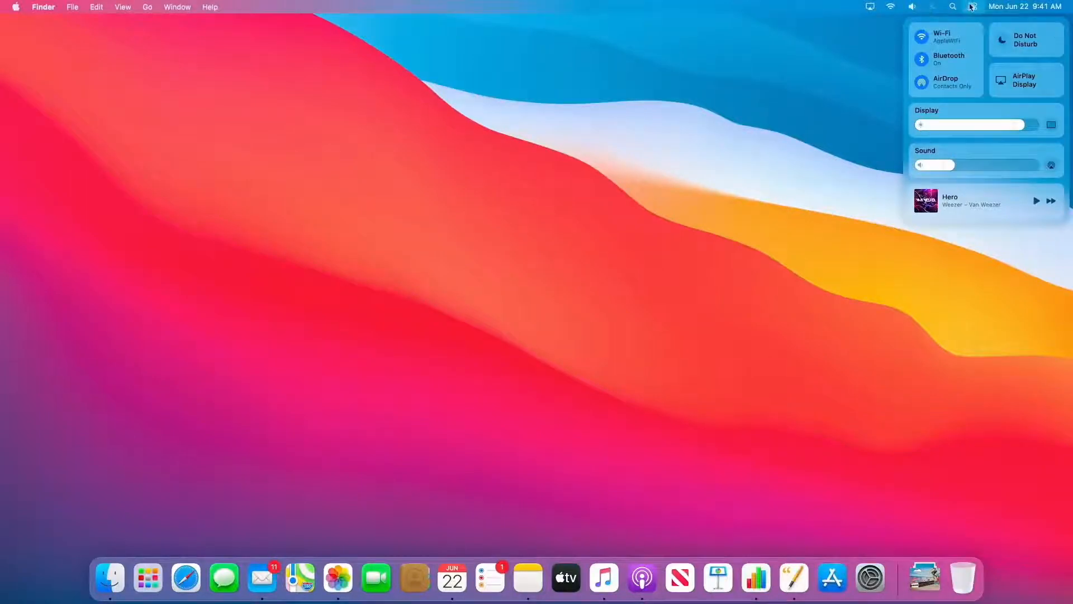
{"action": "left_click", "coordinate": [972, 8]}
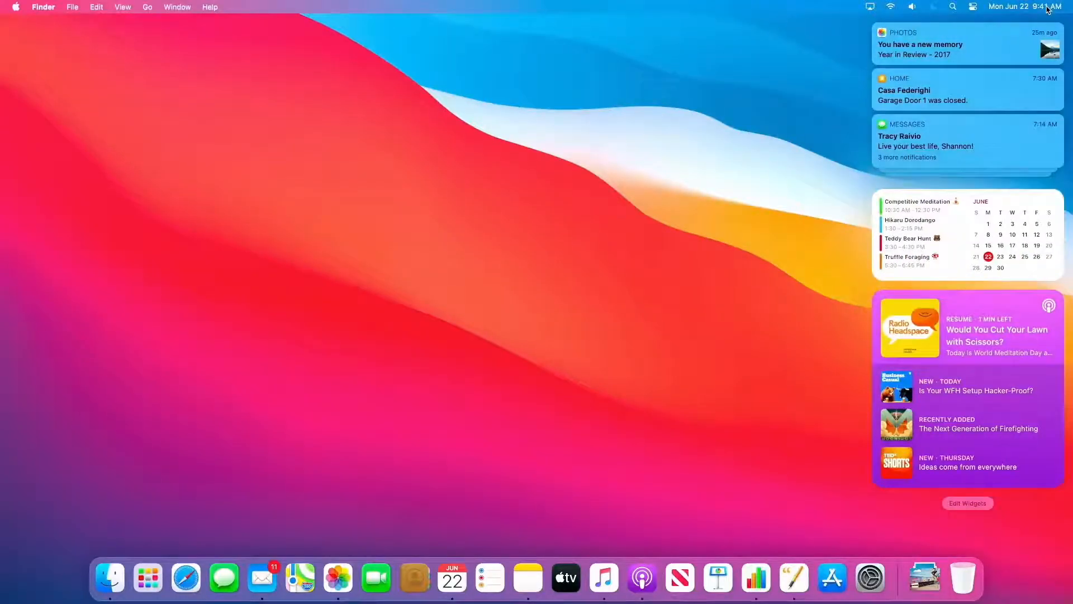
{"action": "mouse_move", "coordinate": [993, 157]}
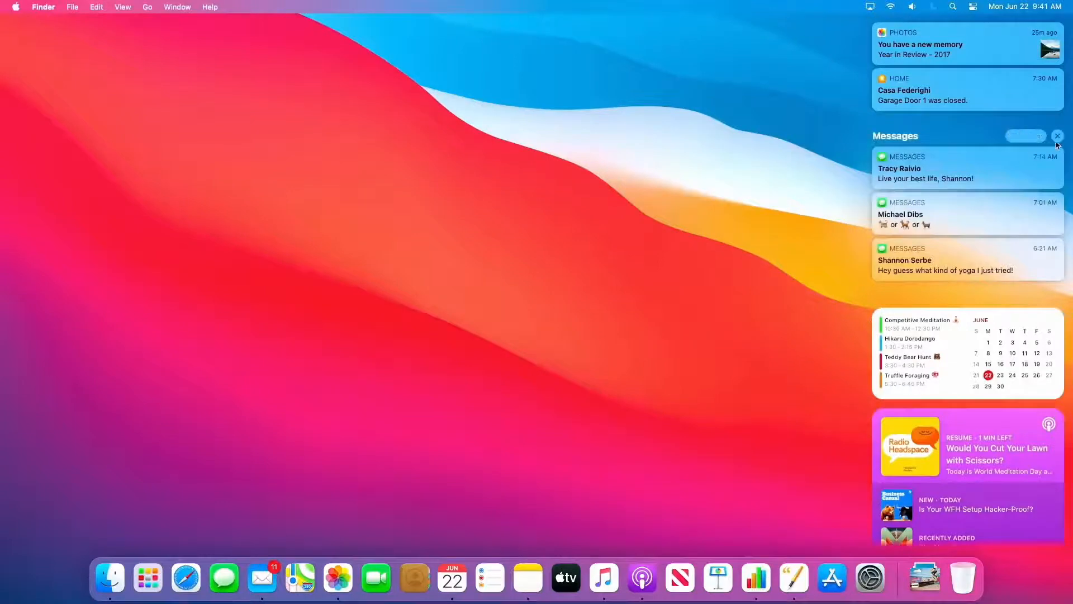
Clear the Messages notification group and open Edit Widgets.
{"action": "left_click", "coordinate": [1057, 136]}
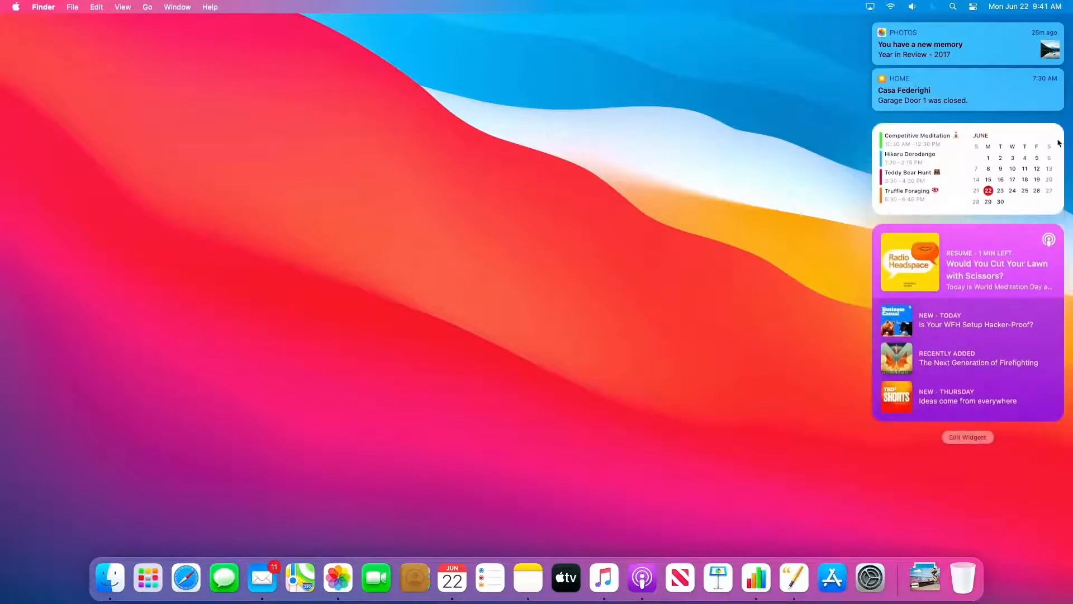
{"action": "left_click", "coordinate": [968, 437]}
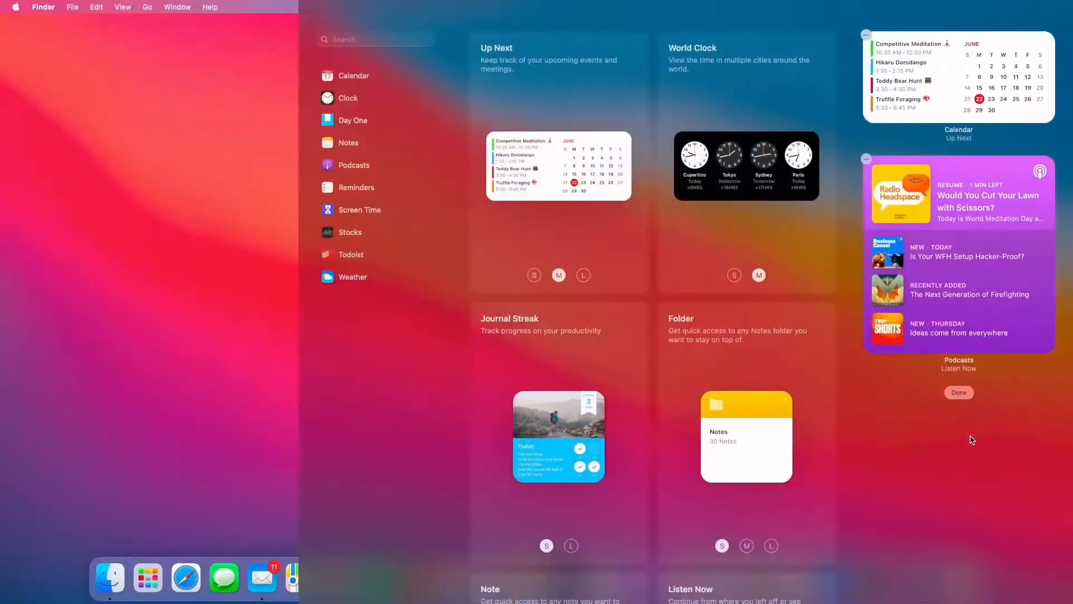
Select the large size for the calendar Up Next widget in the gallery.
{"action": "scroll", "scroll_direction": "down", "scroll_amount": 3}
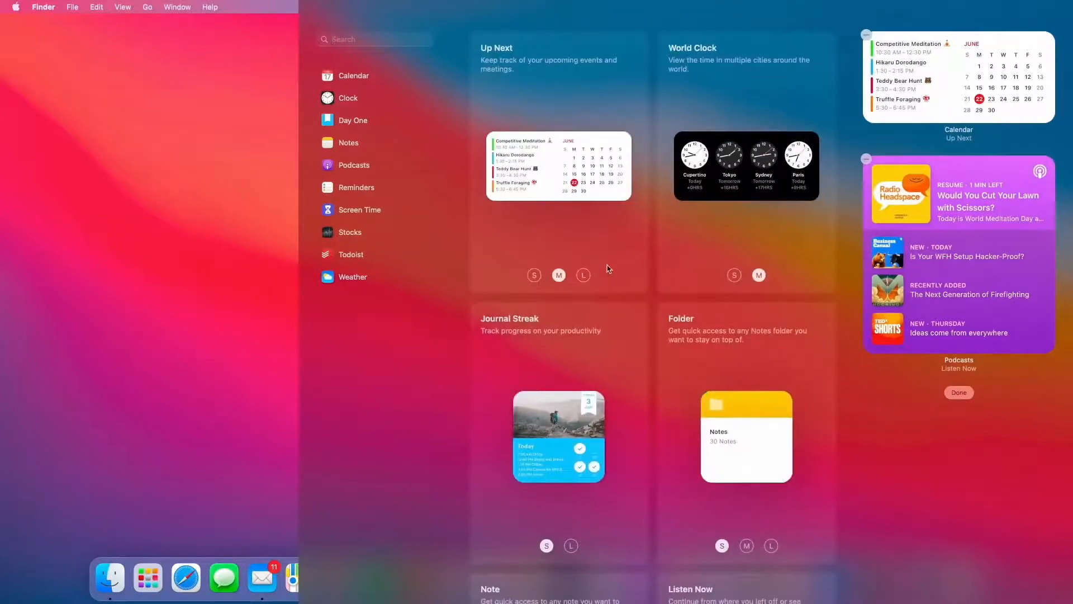
{"action": "left_click", "coordinate": [584, 275]}
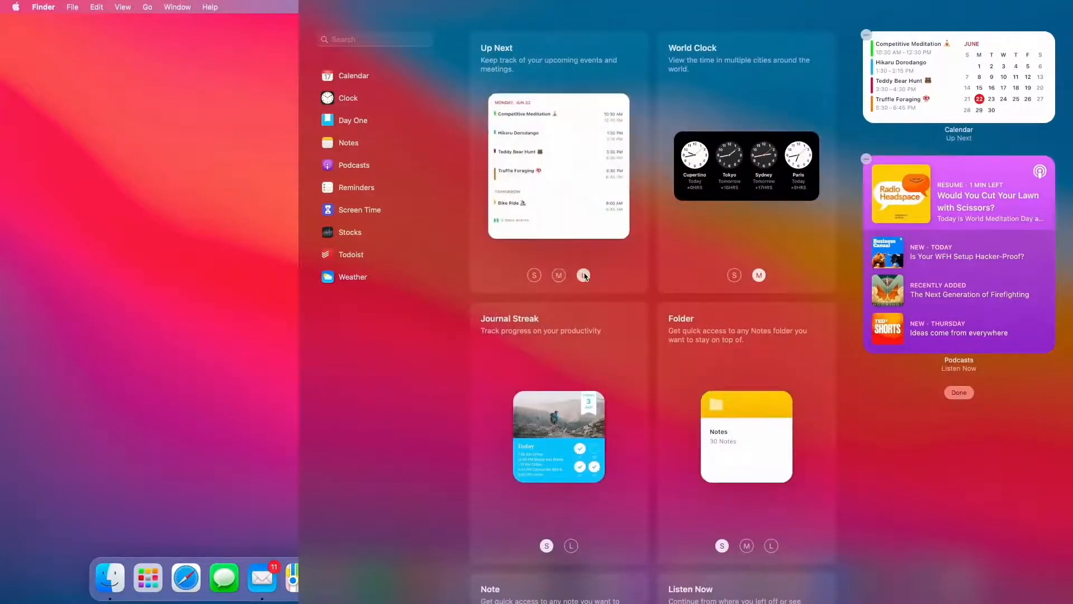